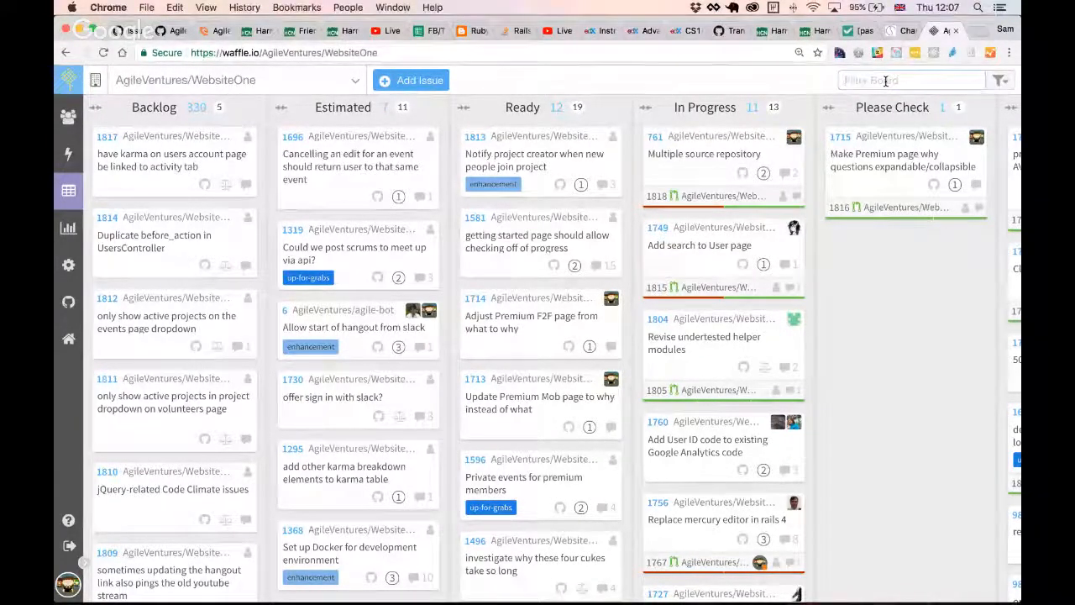
Filter the board for 'rerun', then set issue 1803's size to 1.
type("rerun")
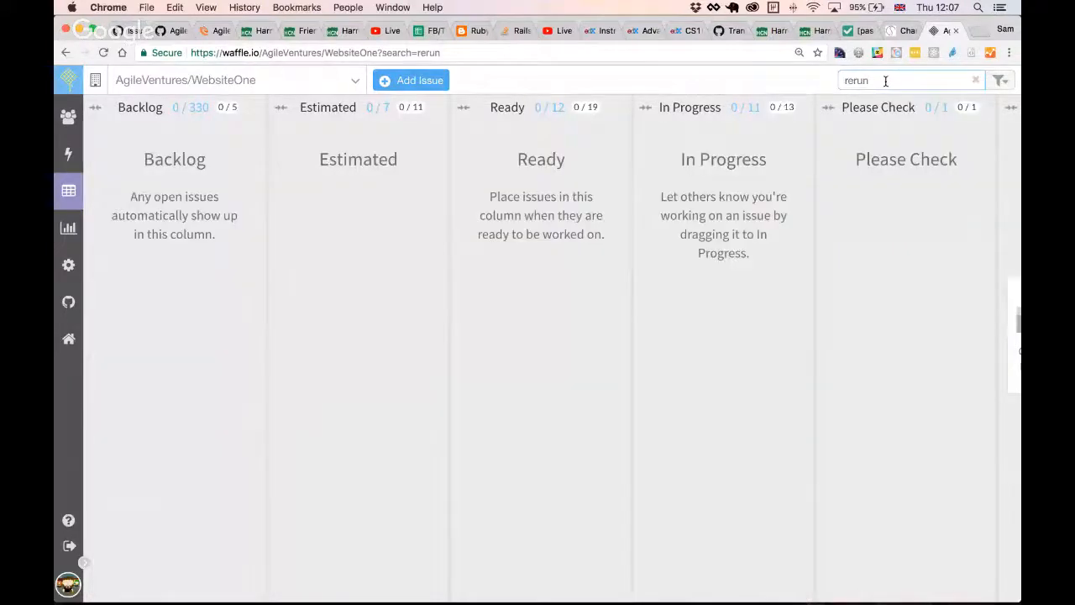
left_click(975, 81)
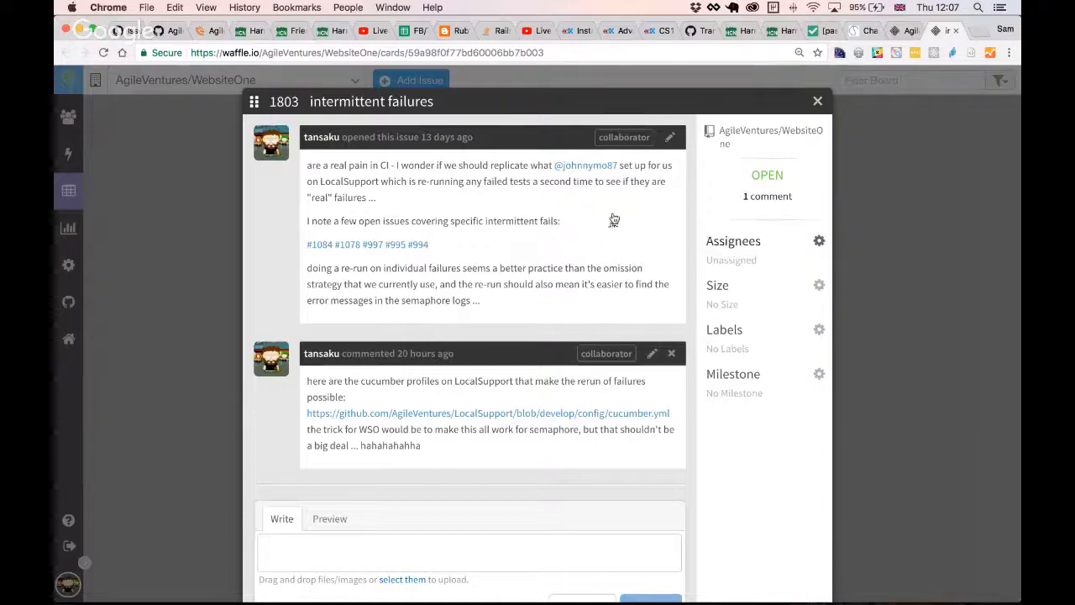
left_click(820, 286)
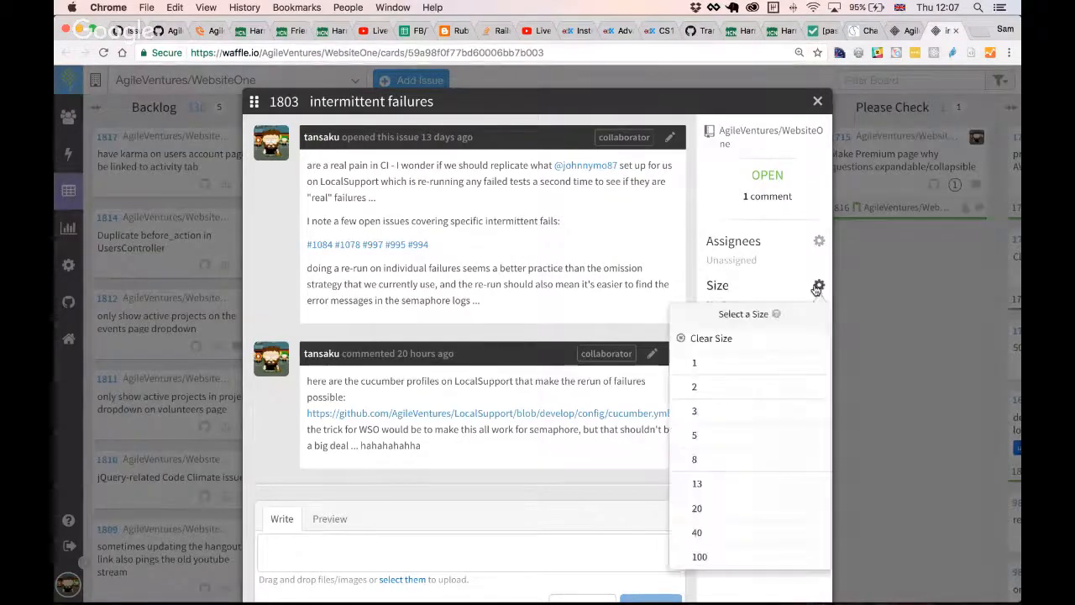
left_click(694, 363)
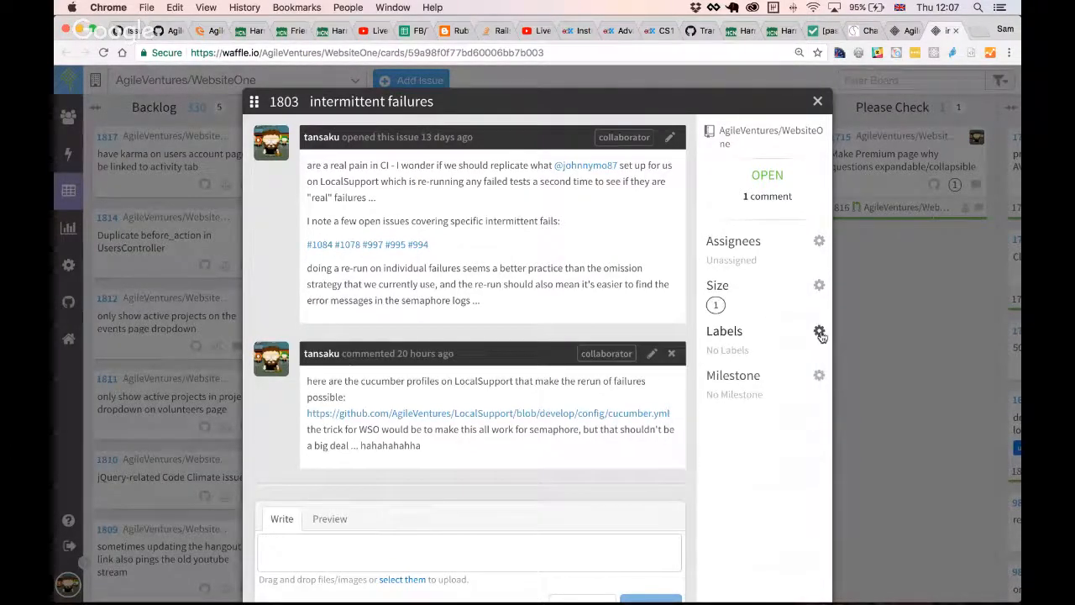
left_click(820, 331)
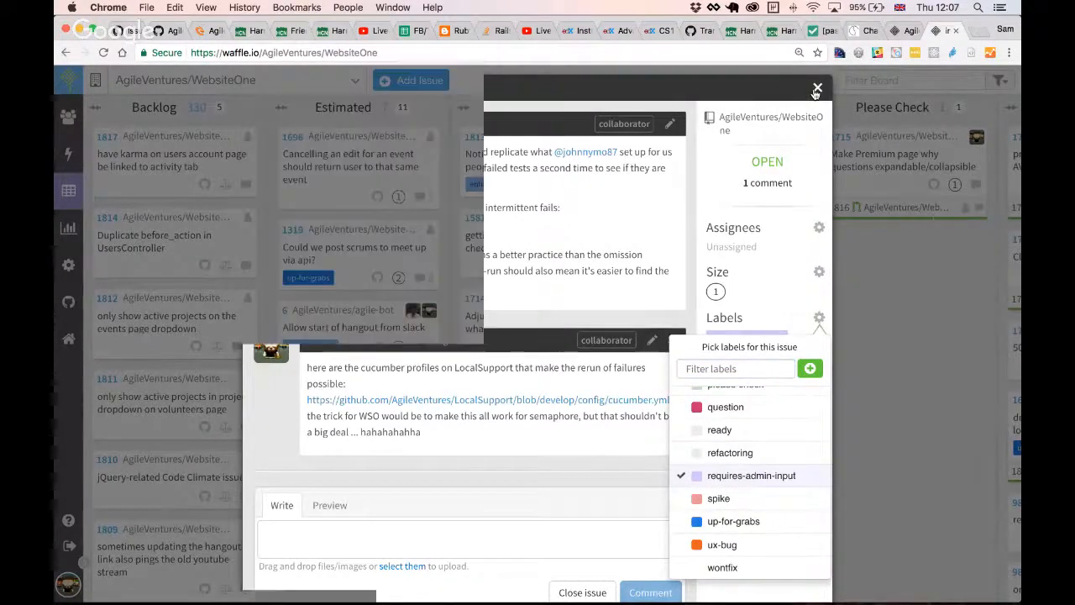
Filter the board by 1803 and place the 'intermittent failures' card at the top of Ready.
left_click(817, 88)
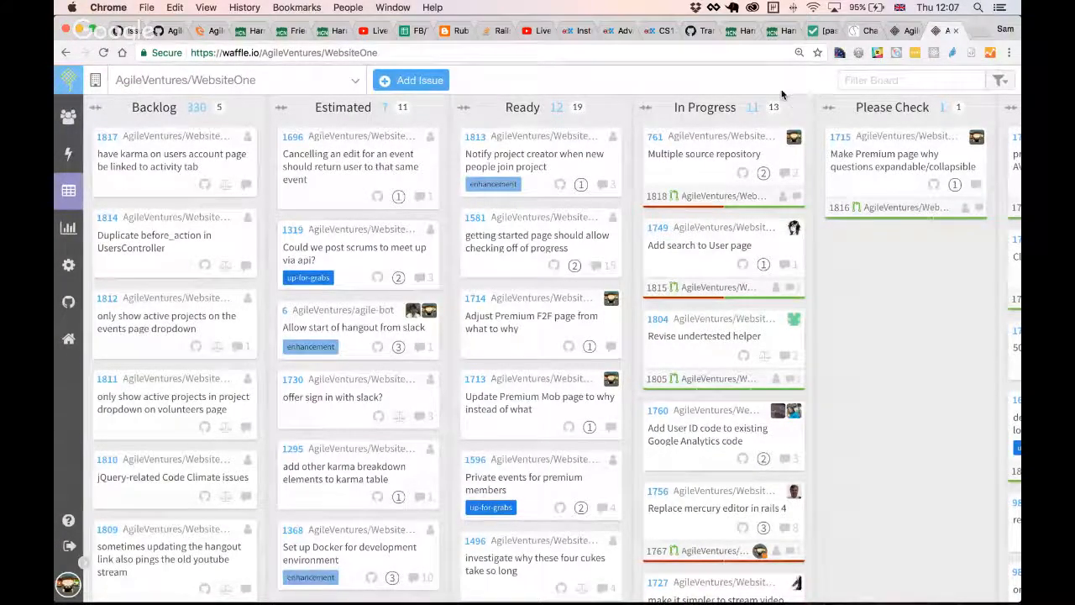
type("1804")
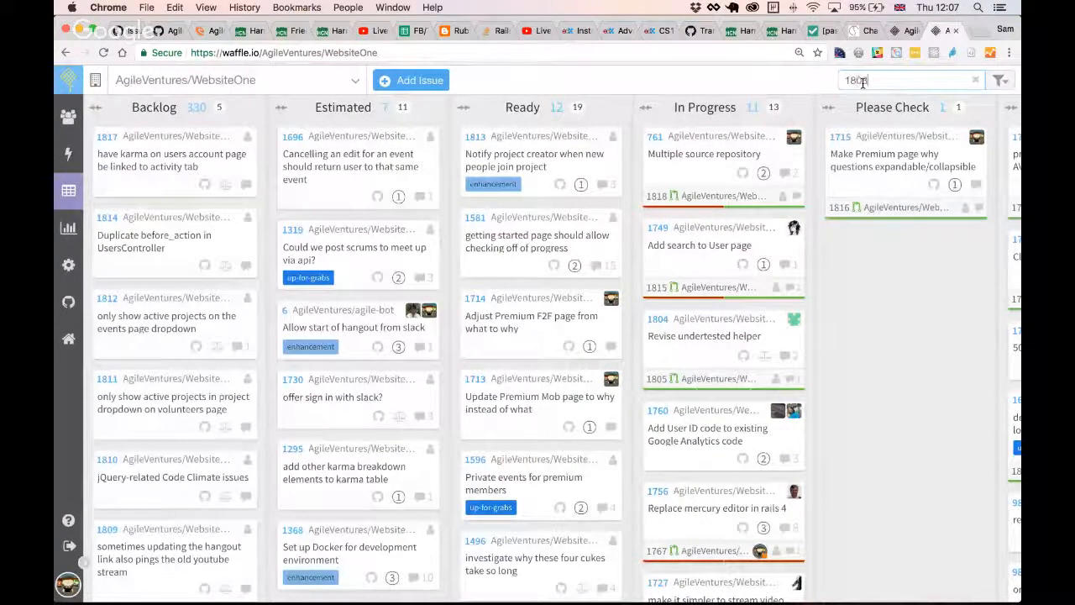
type("1803")
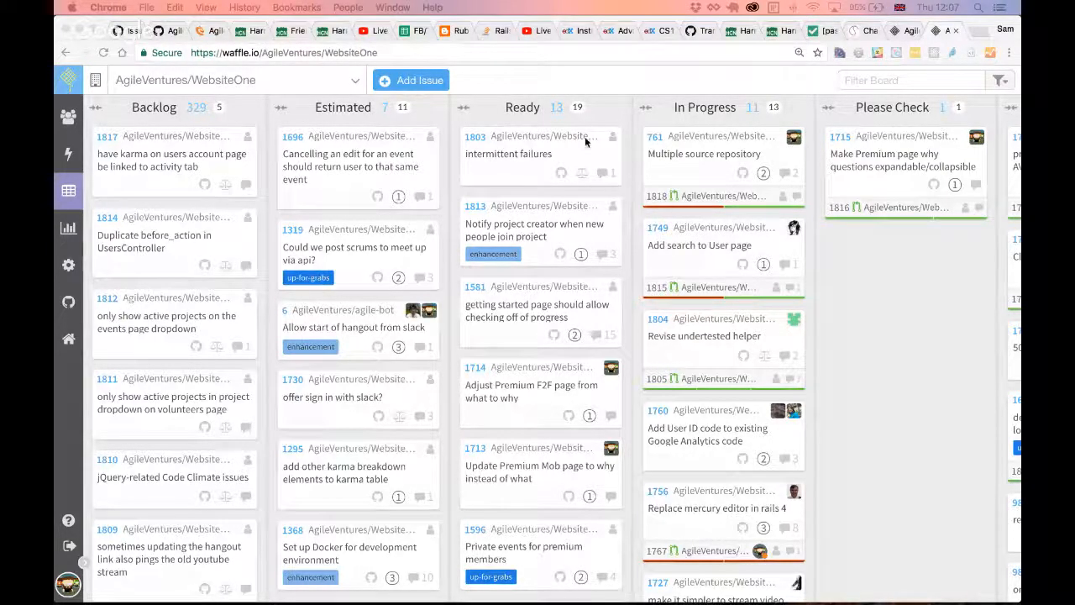
left_click(507, 153)
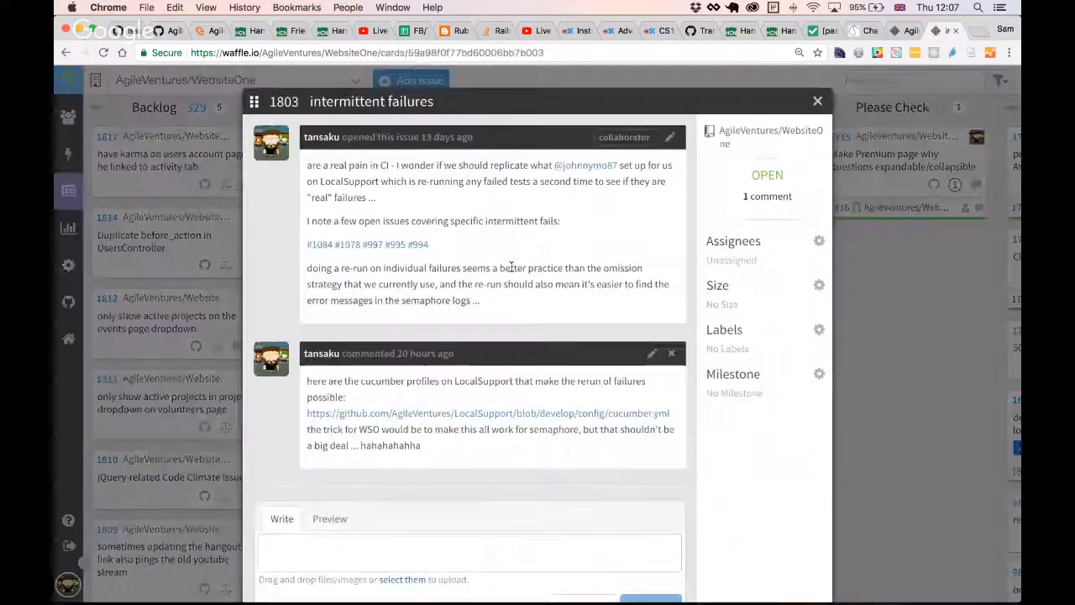
left_click(468, 551)
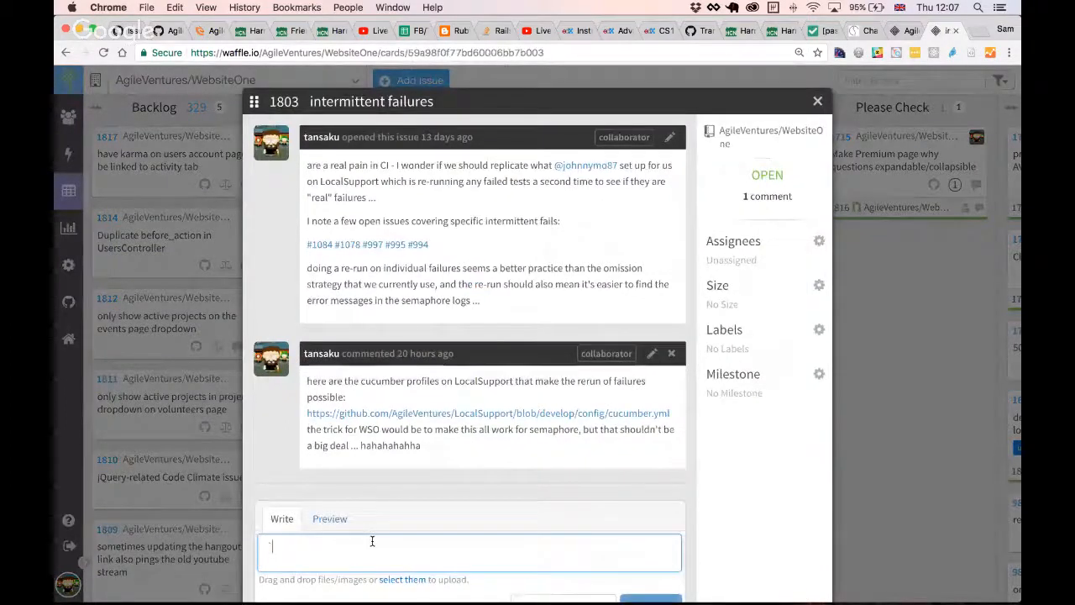
type("...")
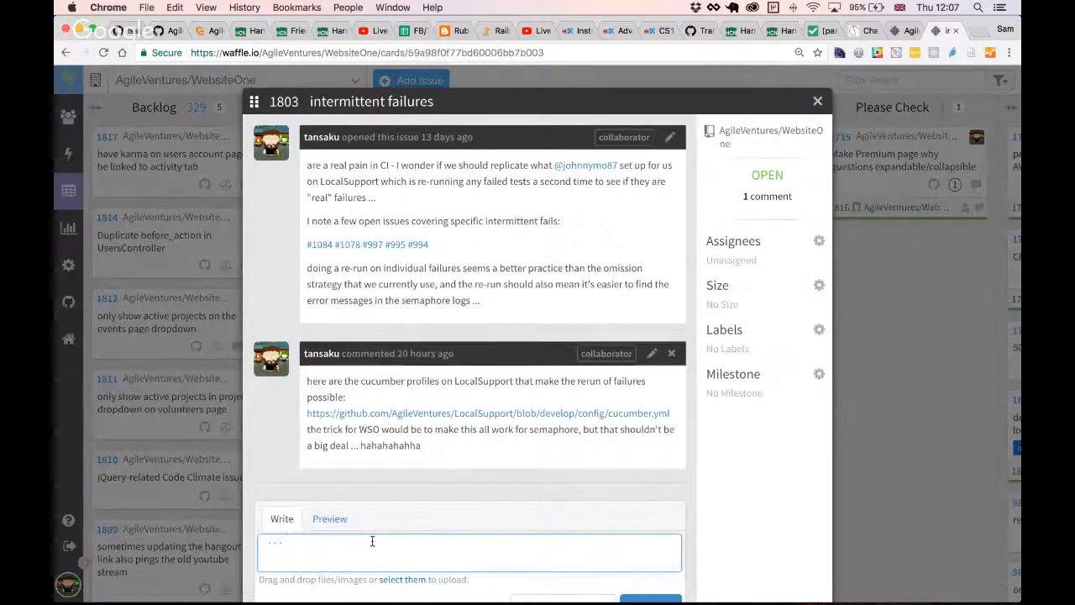
type("@lara-t Simple,")
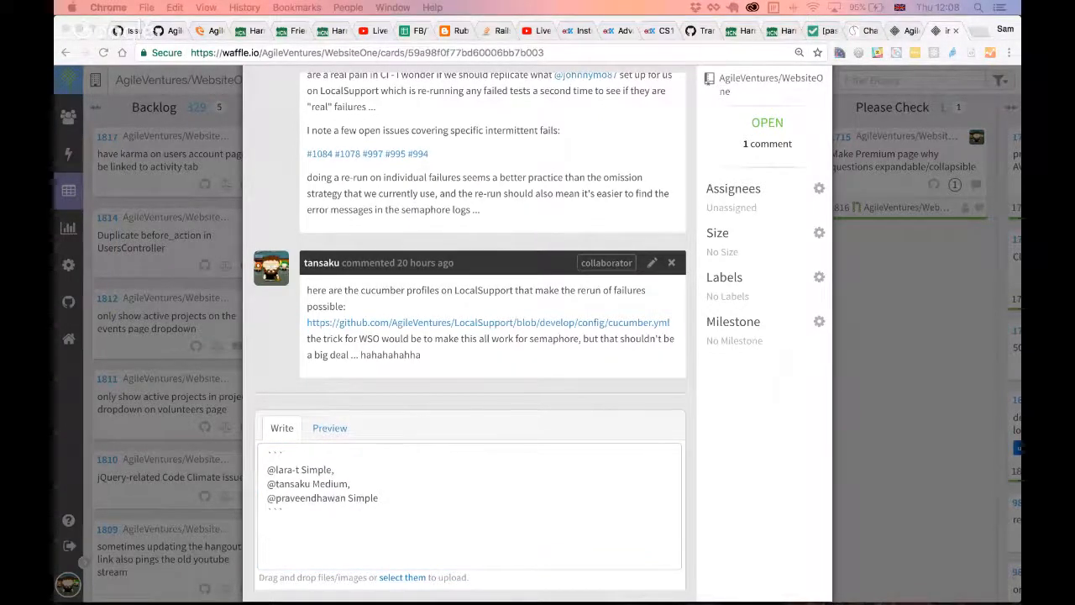
type("ah, so I'm the odd one out for that vote on test re-run")
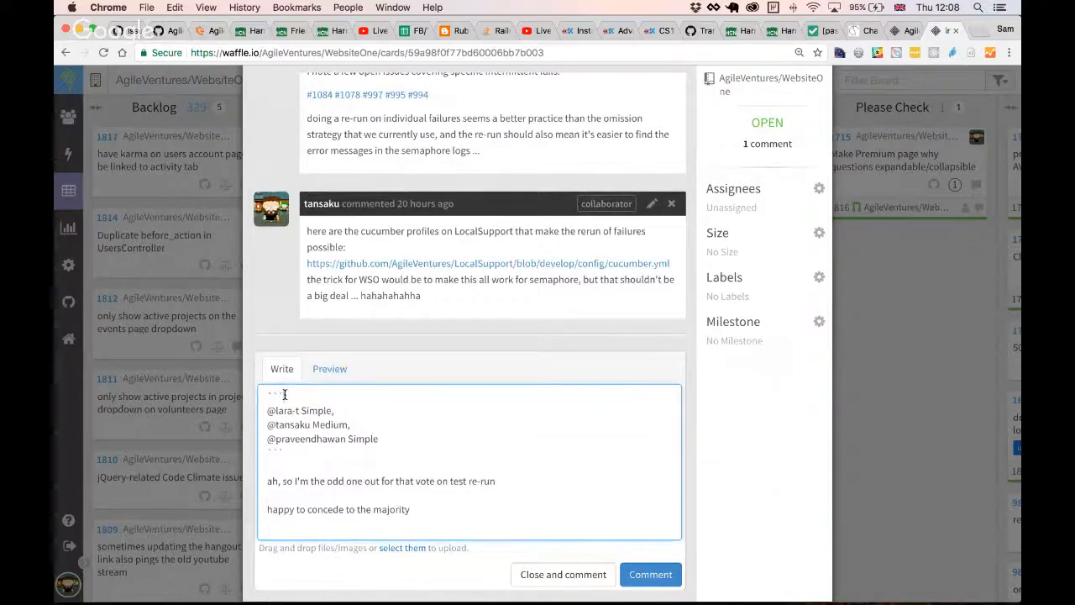
left_click(651, 575)
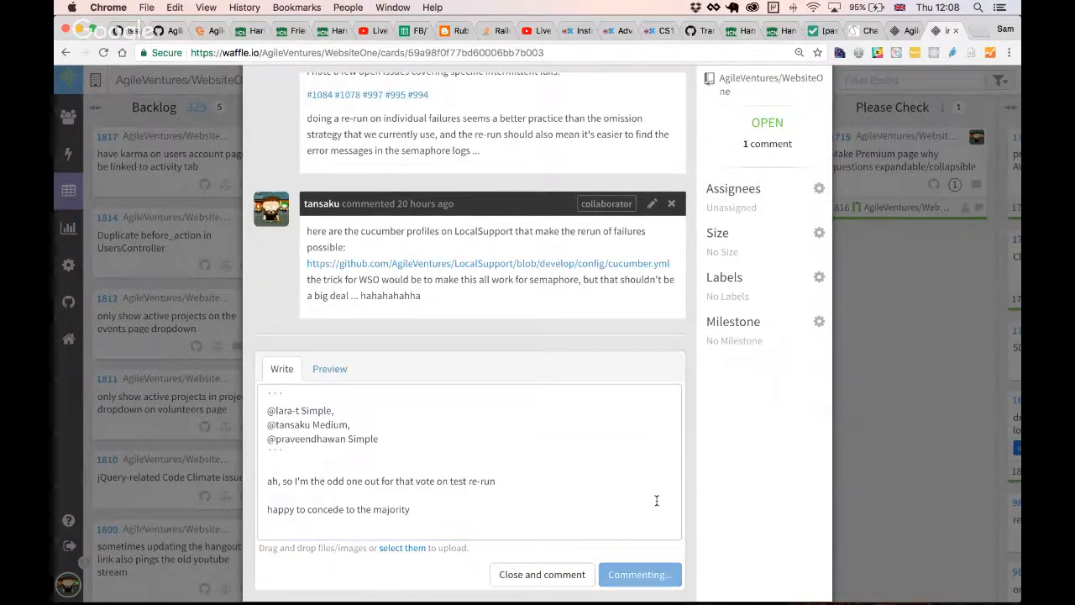
left_click(638, 575)
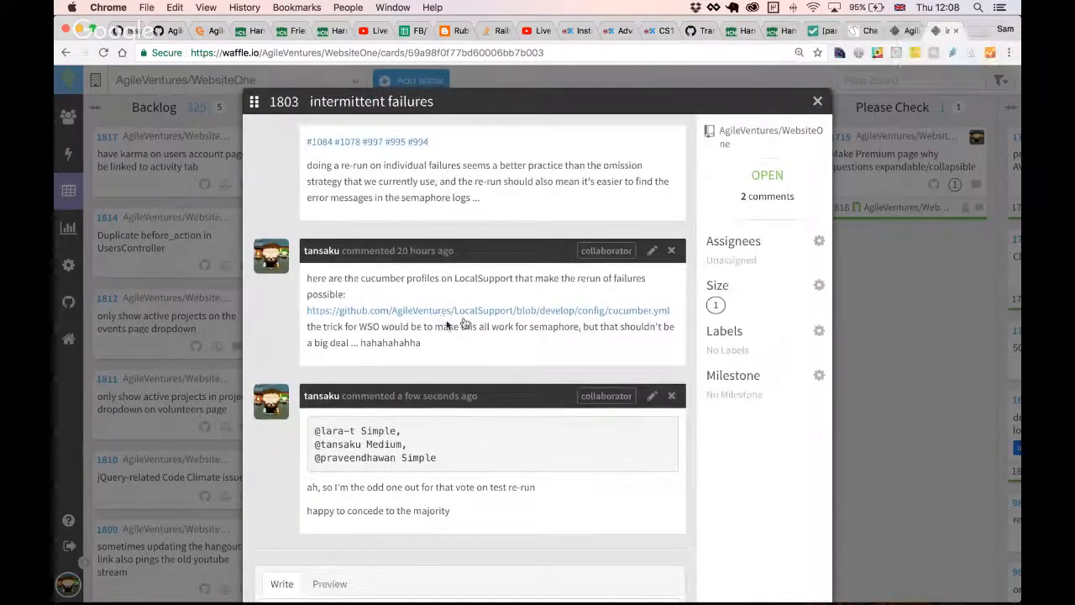
mouse_move(518, 248)
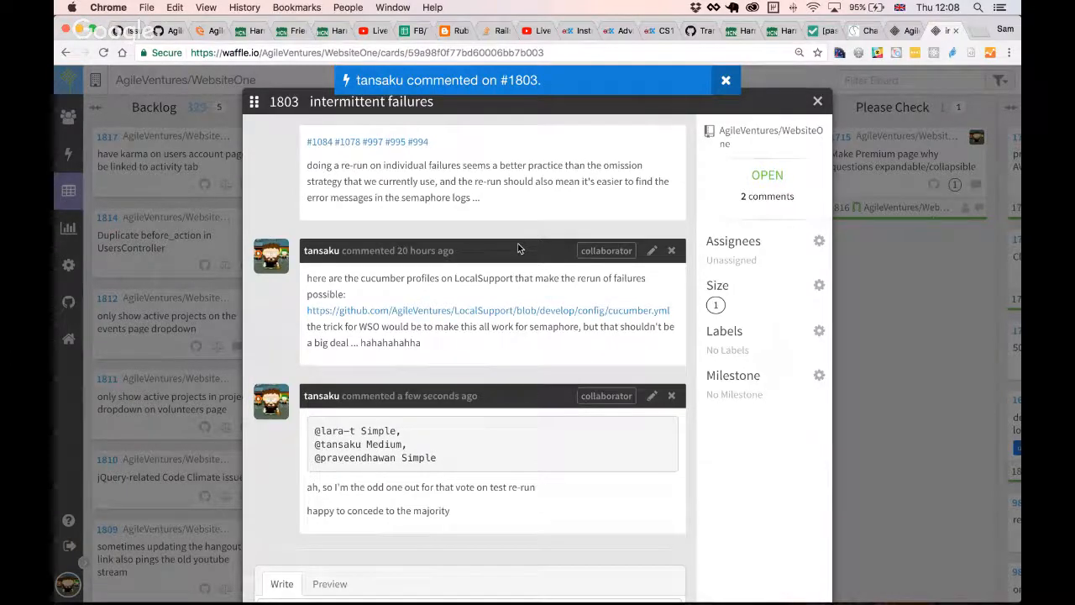
Dismiss the comment notification, draft 'just notin' without saving, and close 1803's details.
left_click(726, 81)
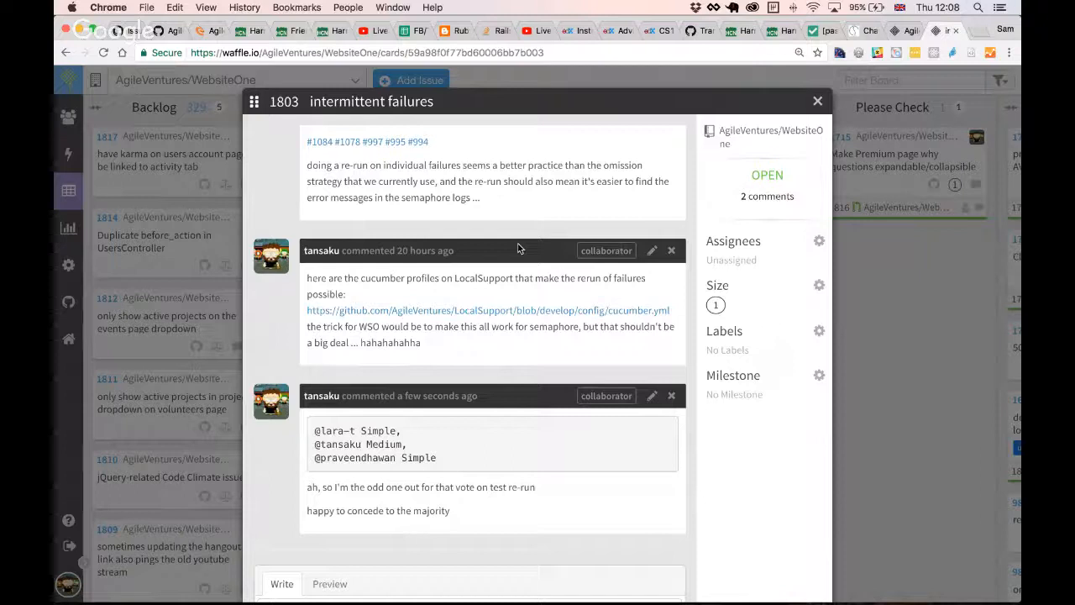
mouse_move(362, 477)
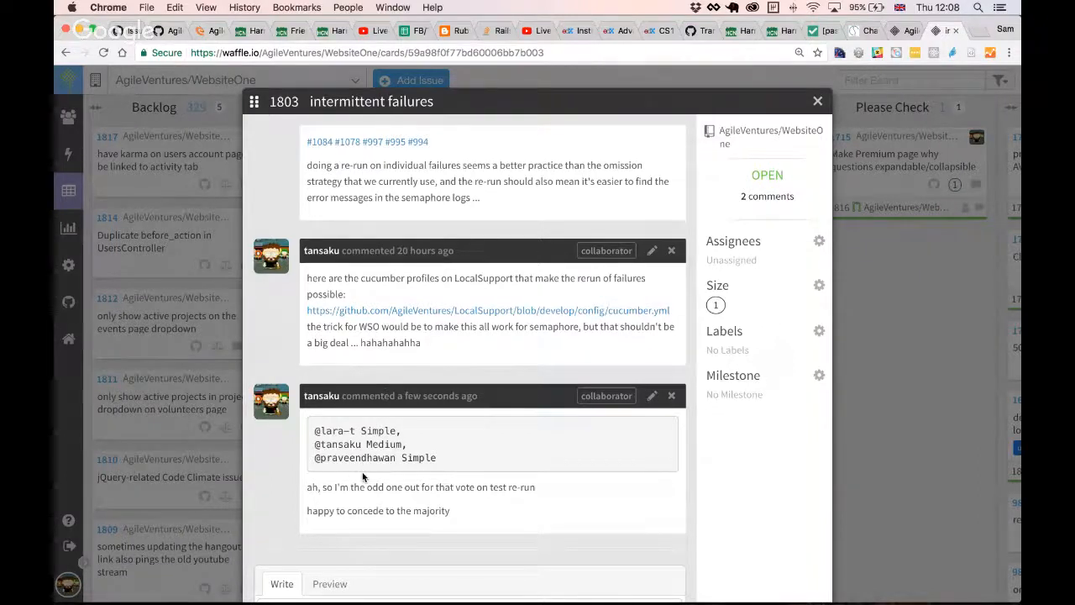
mouse_move(494, 377)
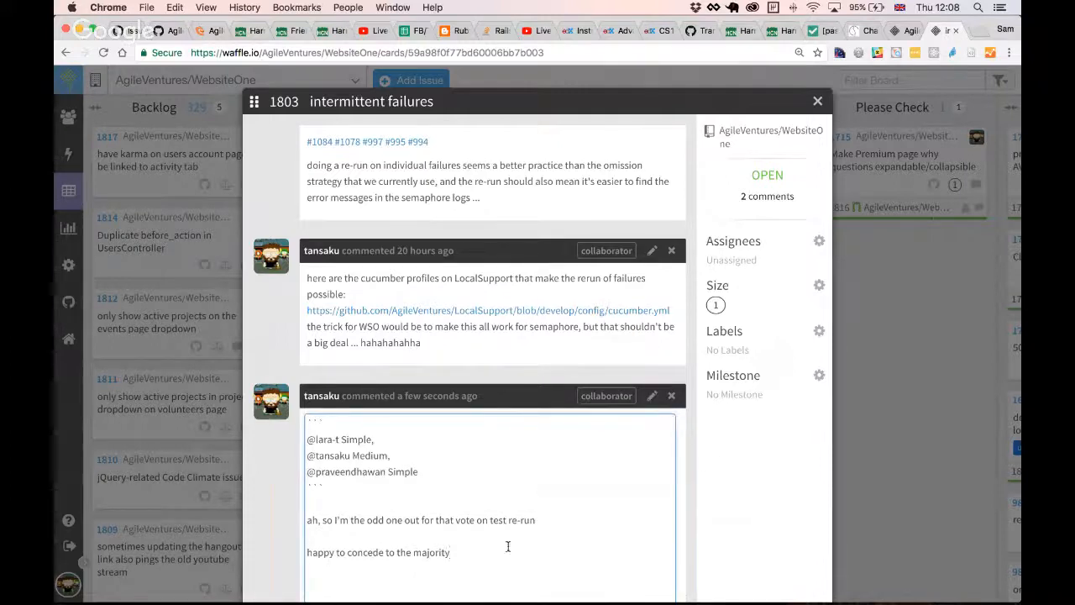
type("just notin")
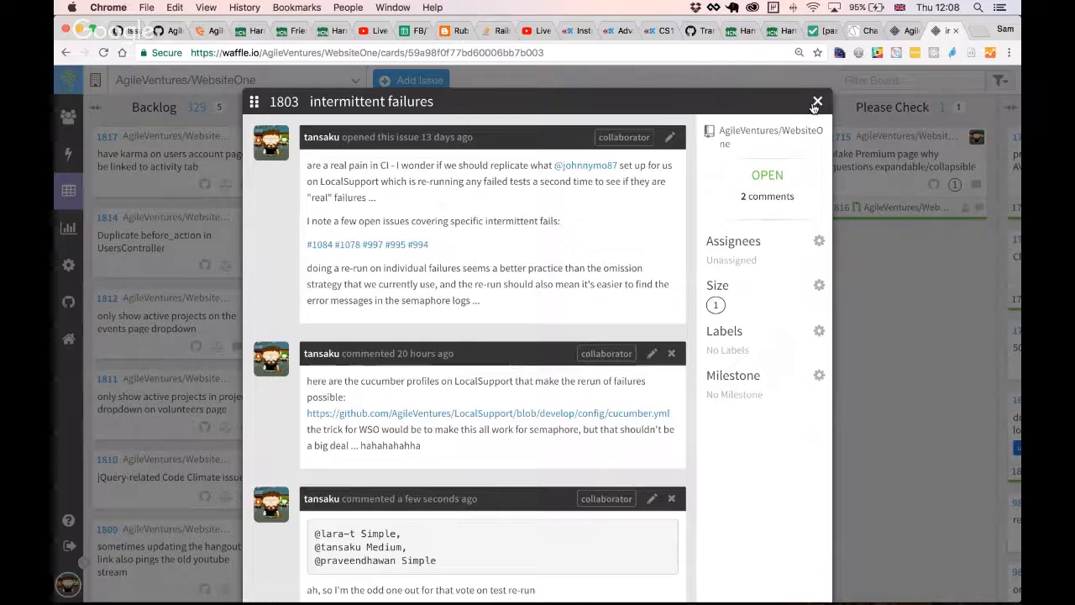
left_click(817, 101)
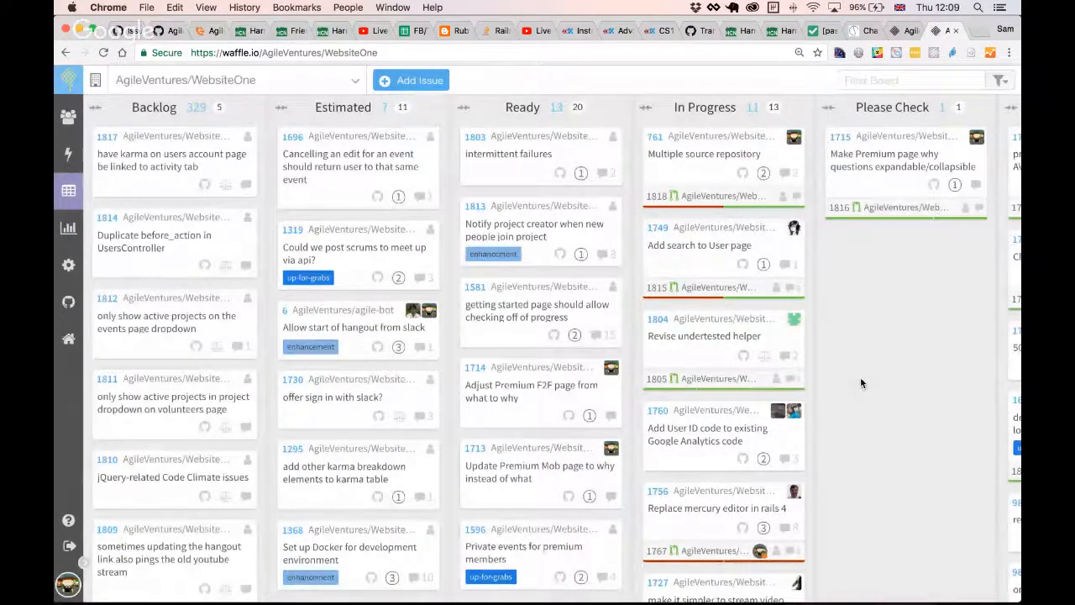
mouse_move(860, 371)
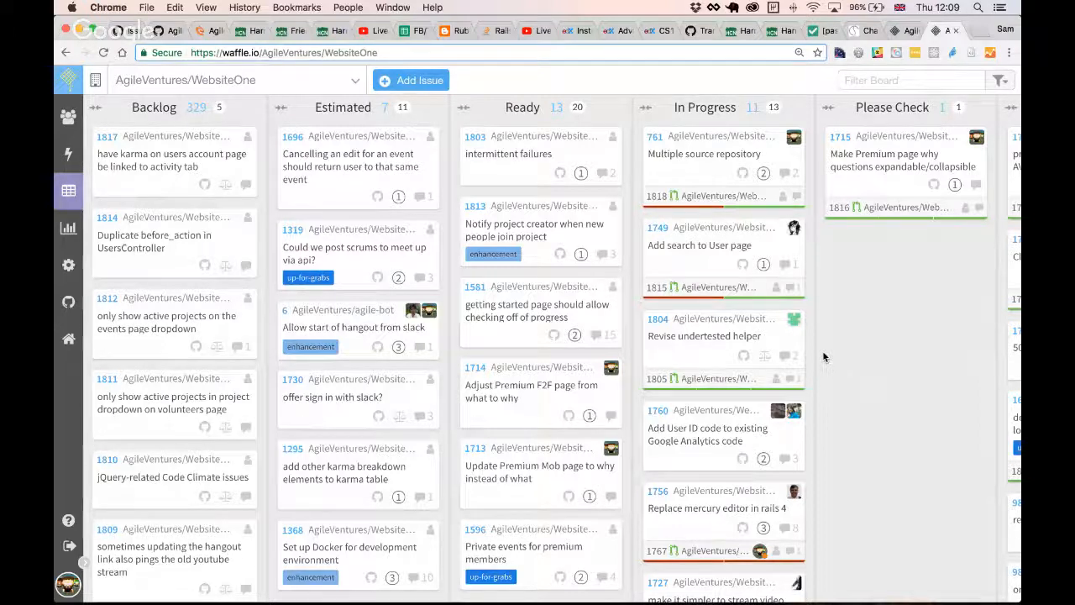
left_click(378, 52)
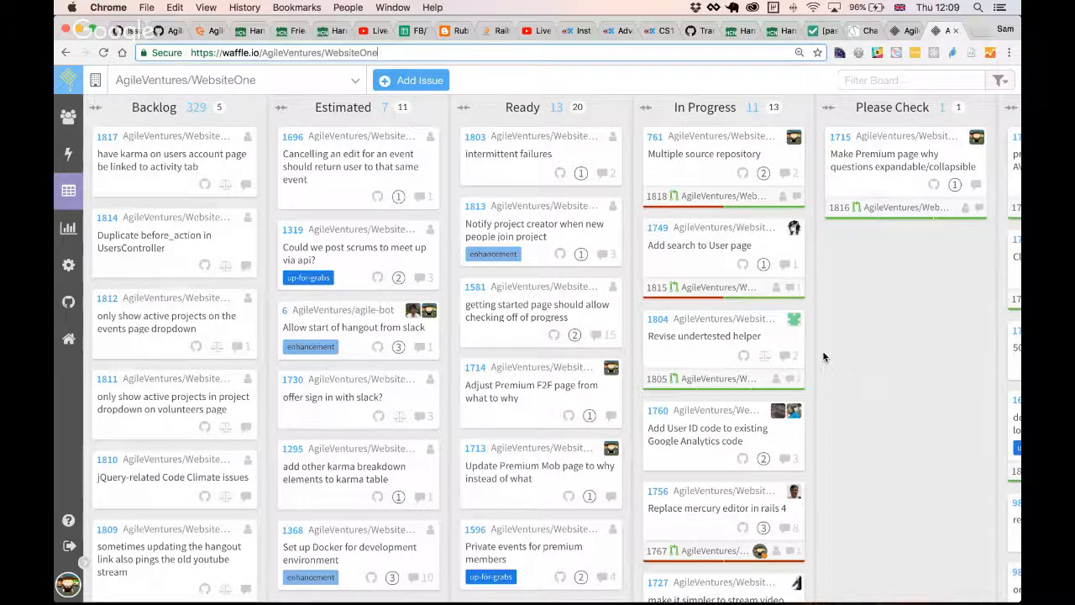
mouse_move(848, 148)
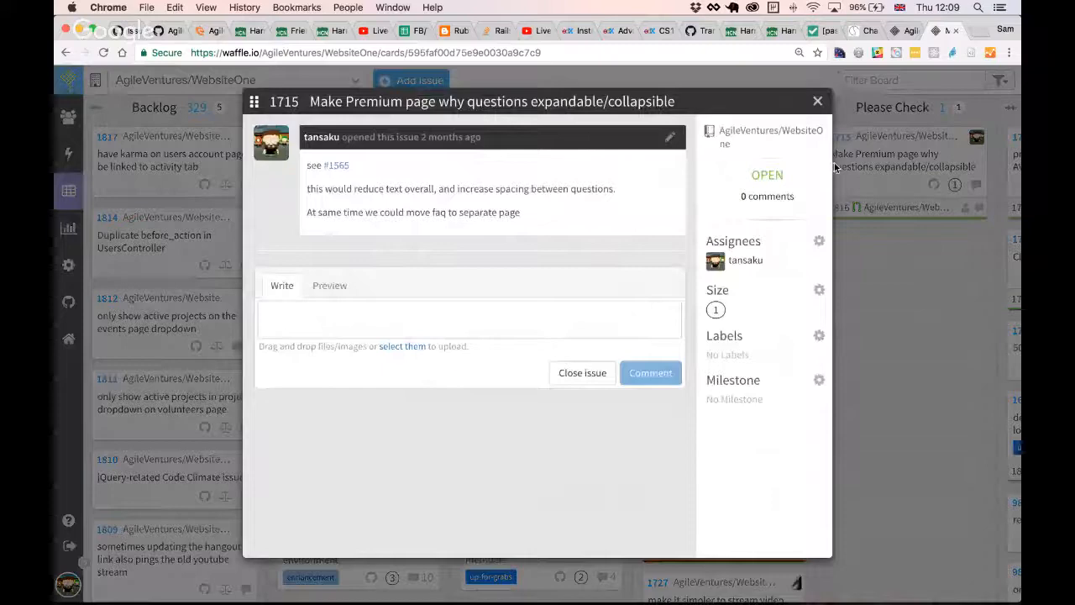
Check card 1715 in Please Check and bring up pull request #1816 on GitHub.
left_click(817, 101)
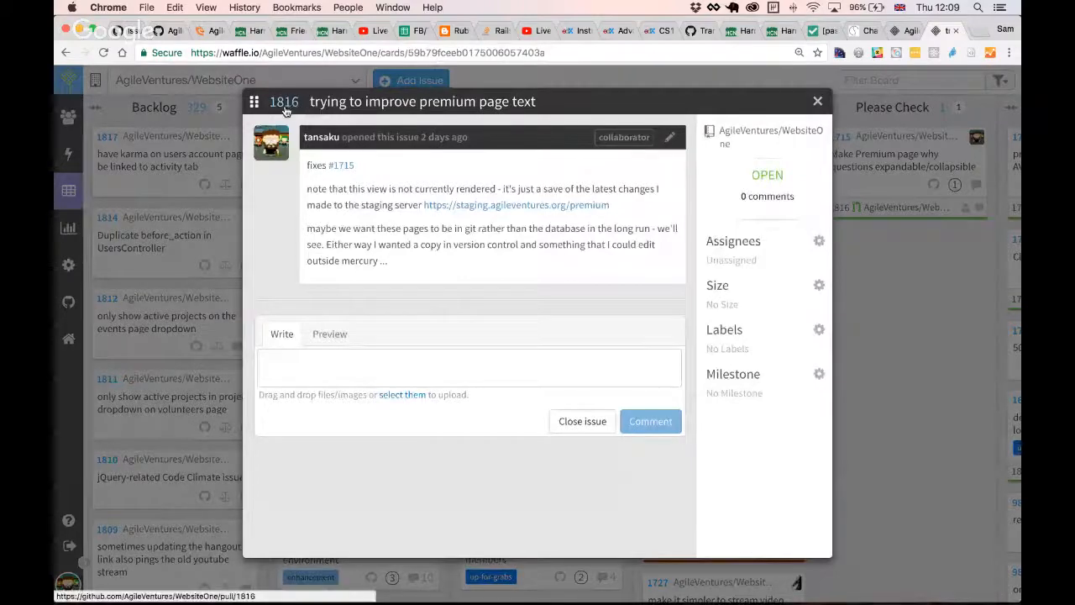
left_click(284, 101)
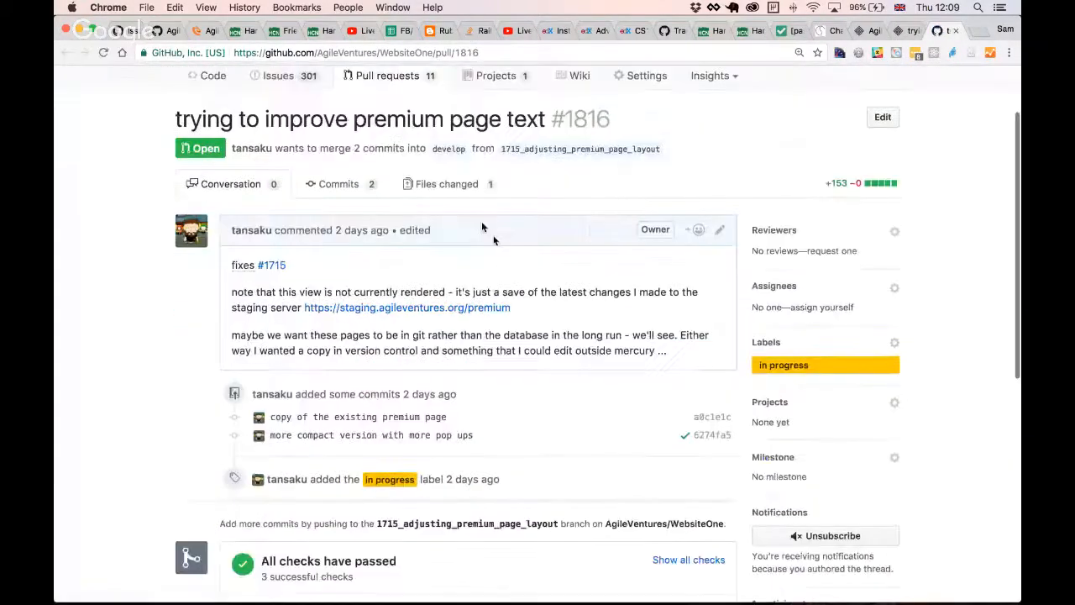
Look over PR #1816 on GitHub, then return to Waffle and close the 1816 card.
left_click(447, 183)
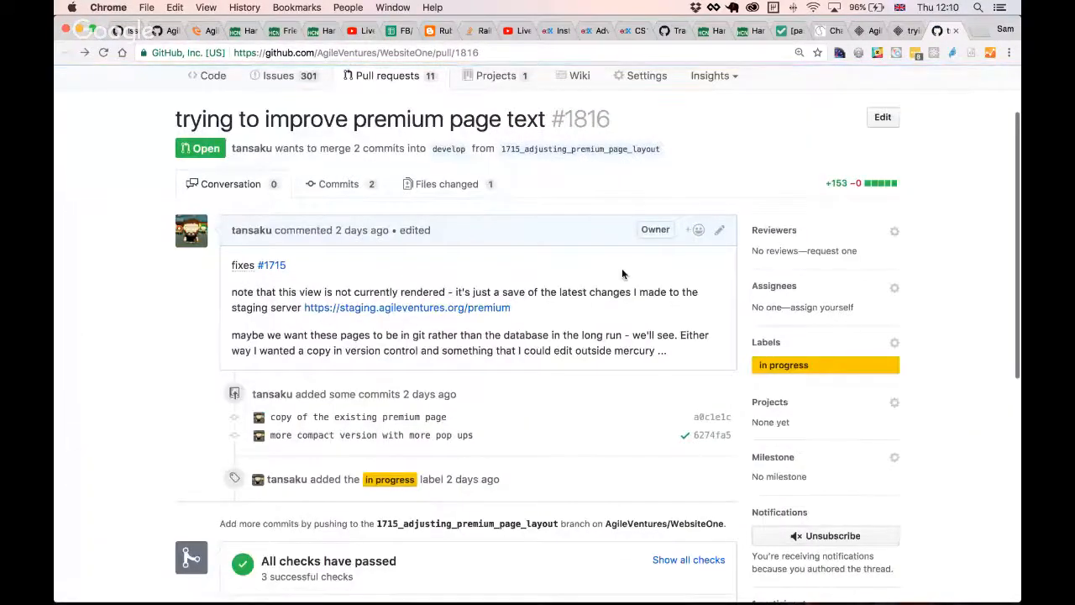
scroll("down", 3)
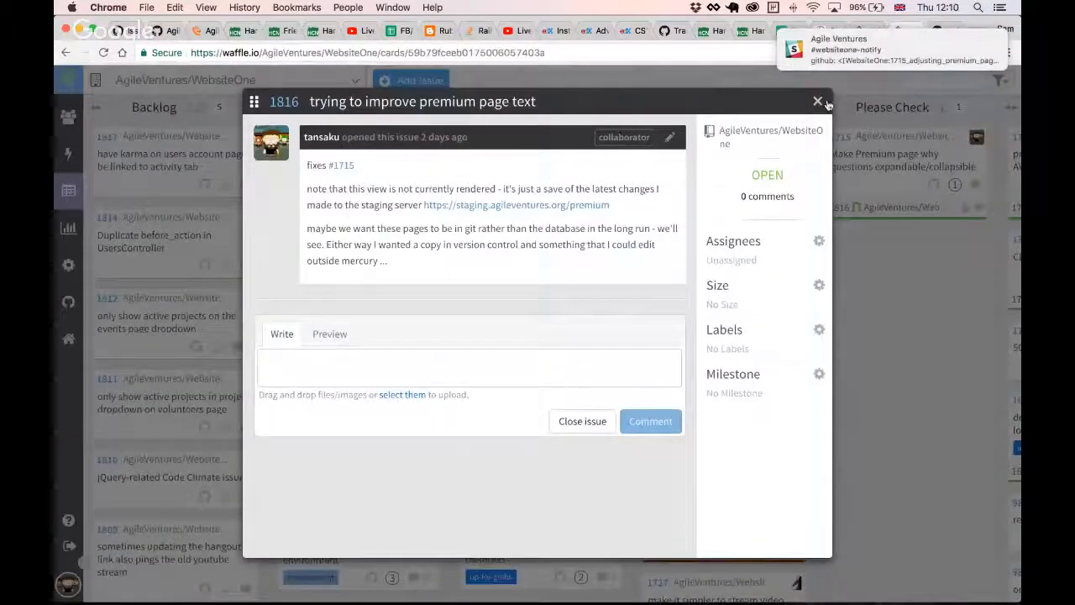
left_click(818, 101)
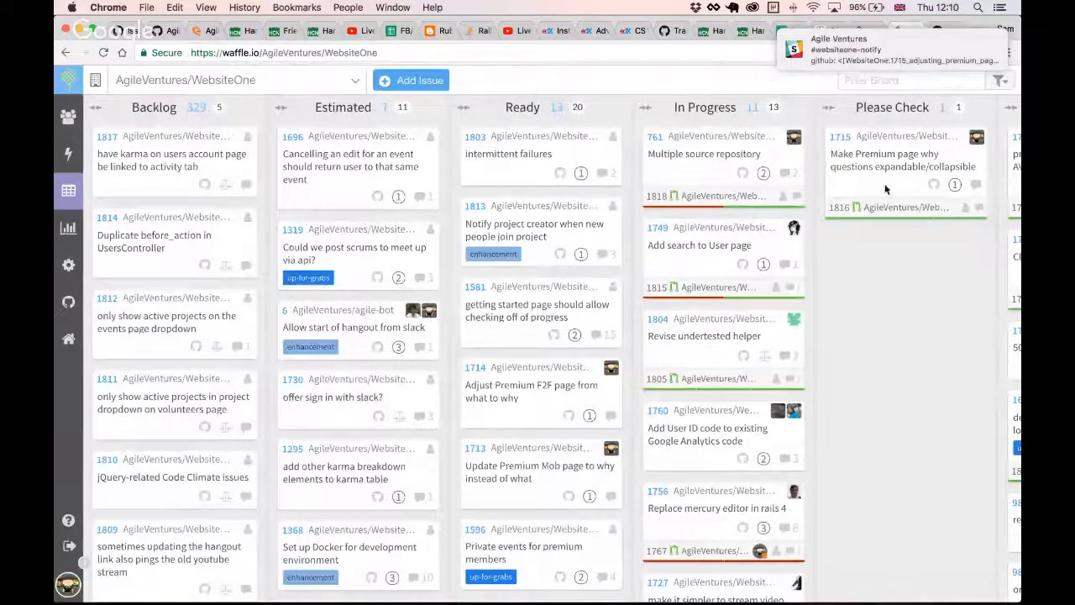